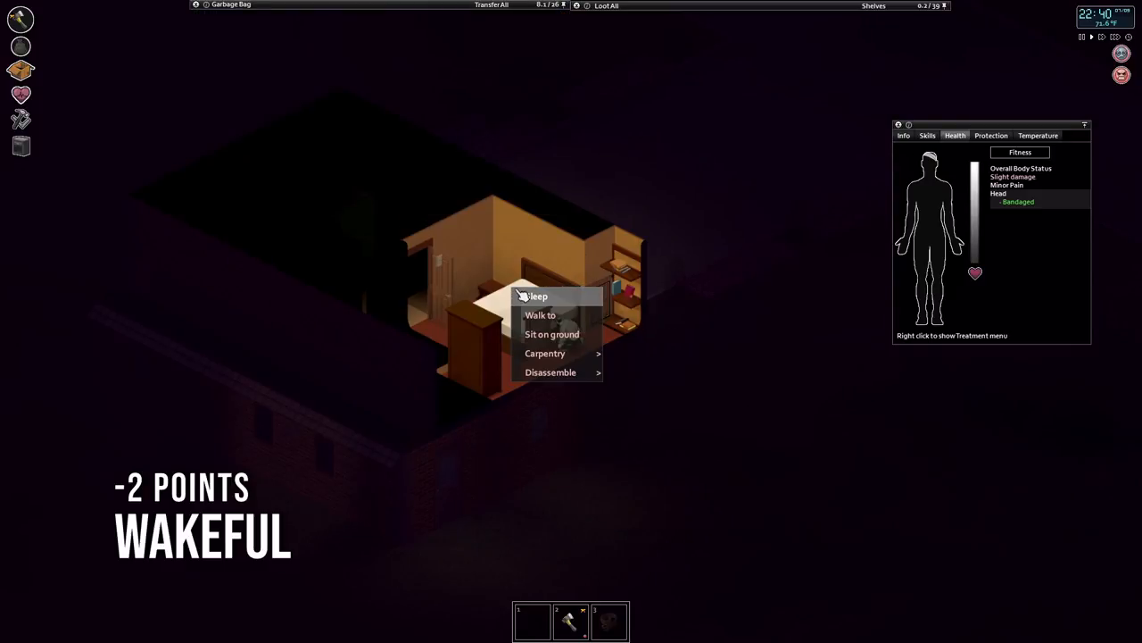
- Sleep in the bed, set the wristwatch alarm, and remove the dirty head bandage
left_click(536, 297)
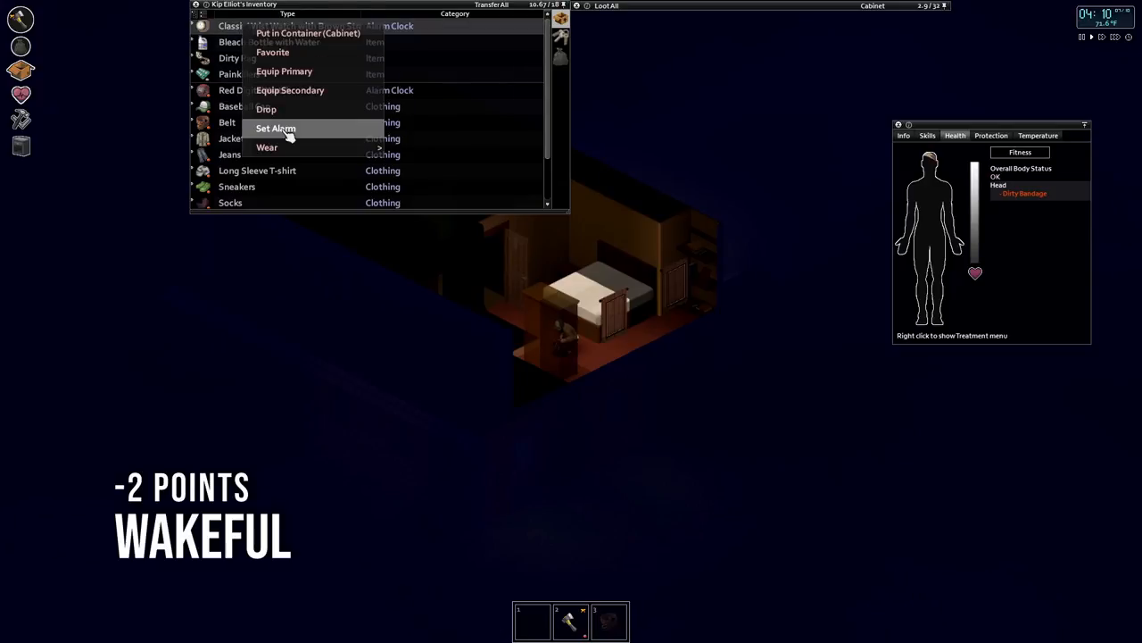
left_click(275, 129)
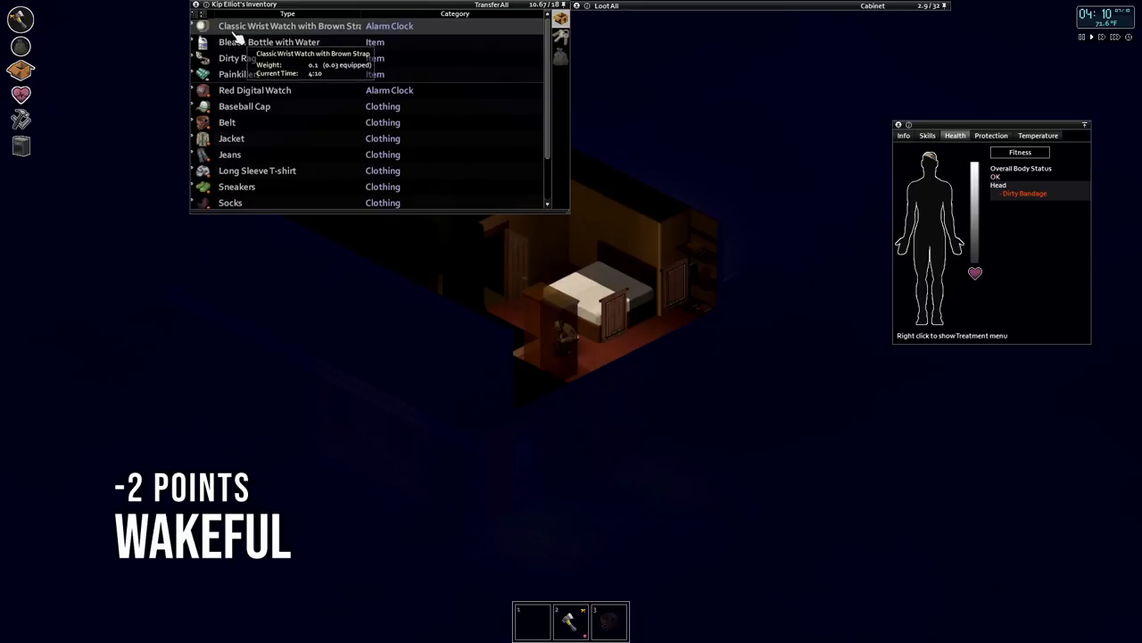
mouse_move(239, 57)
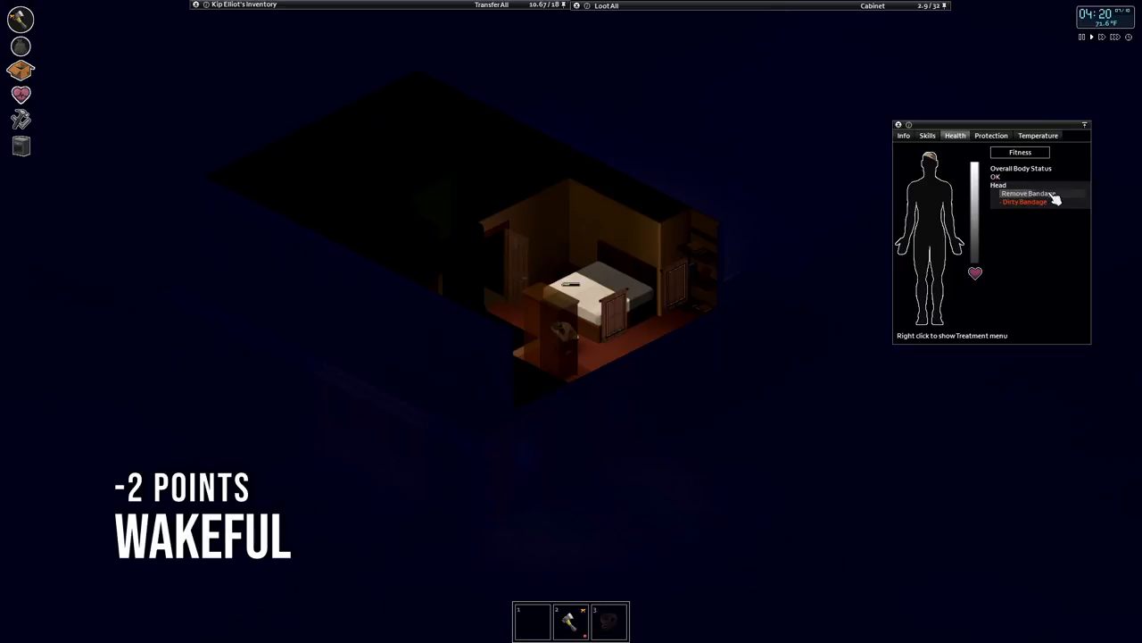
left_click(1024, 200)
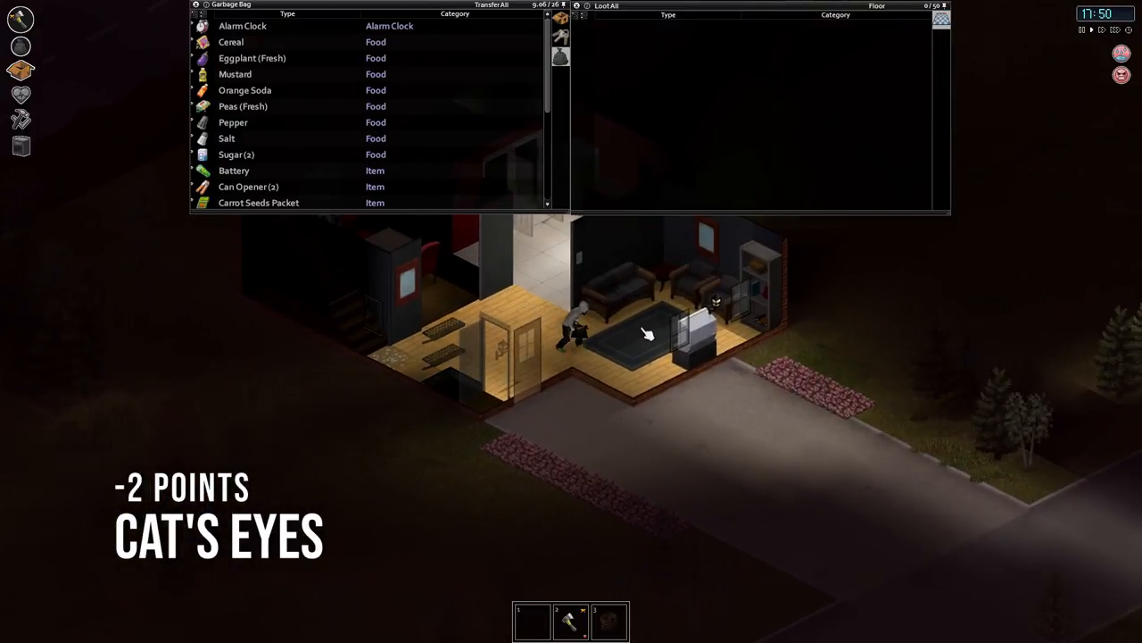
- Wear the Baseball Cap from the inventory with the visor facing forward
right_click(625, 342)
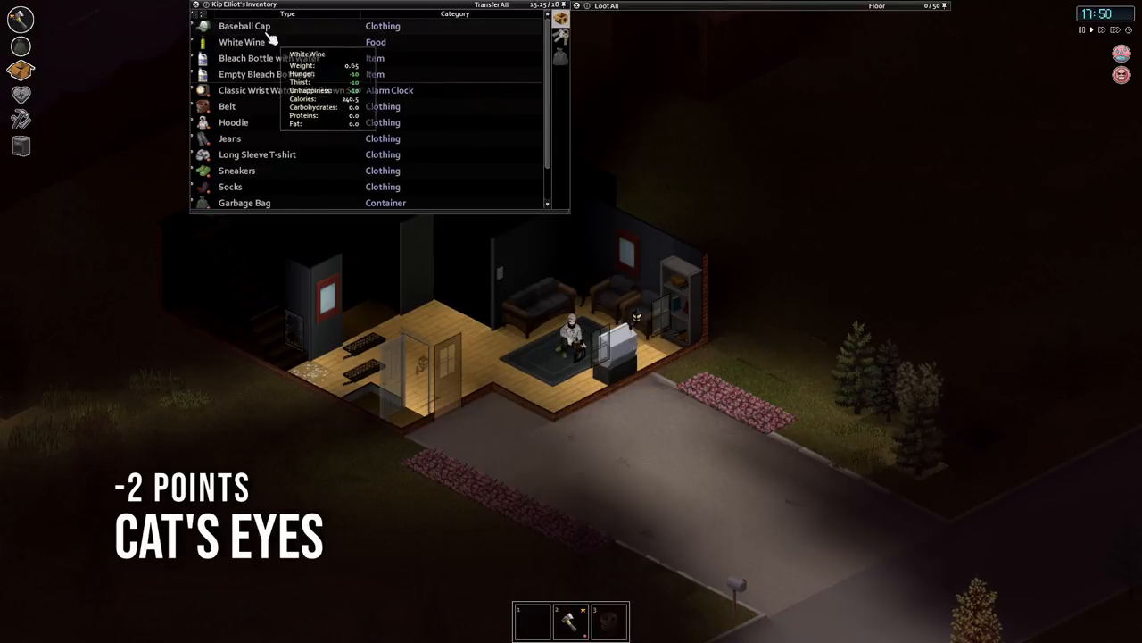
right_click(243, 25)
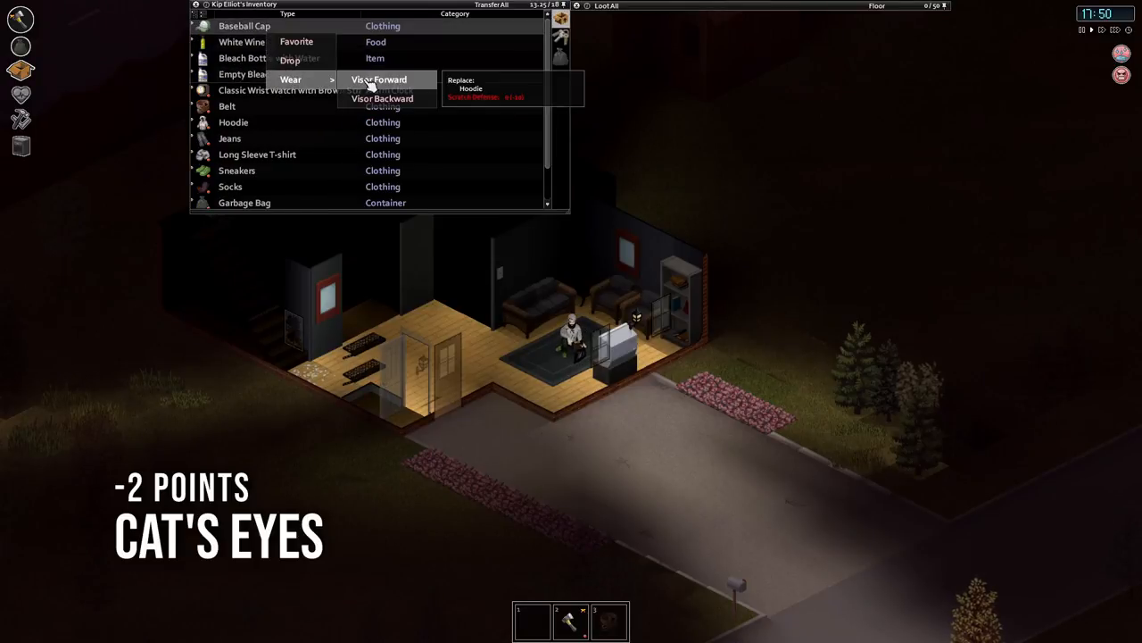
left_click(378, 79)
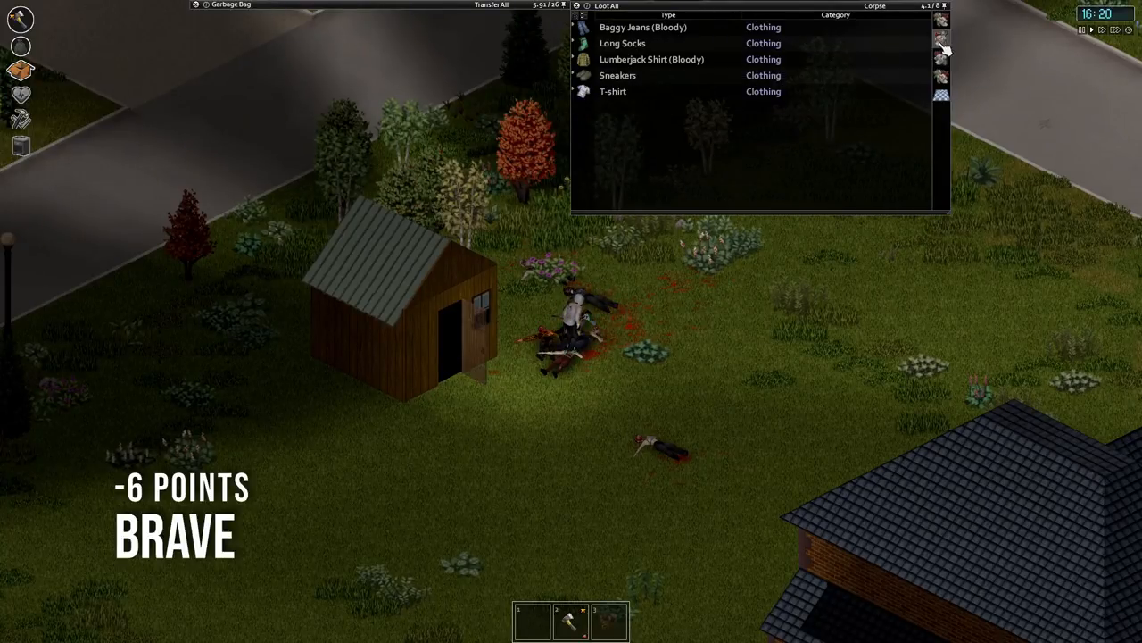
- Browse the slain zombie's clothing in the Loot All panel beside the shed
left_click(941, 75)
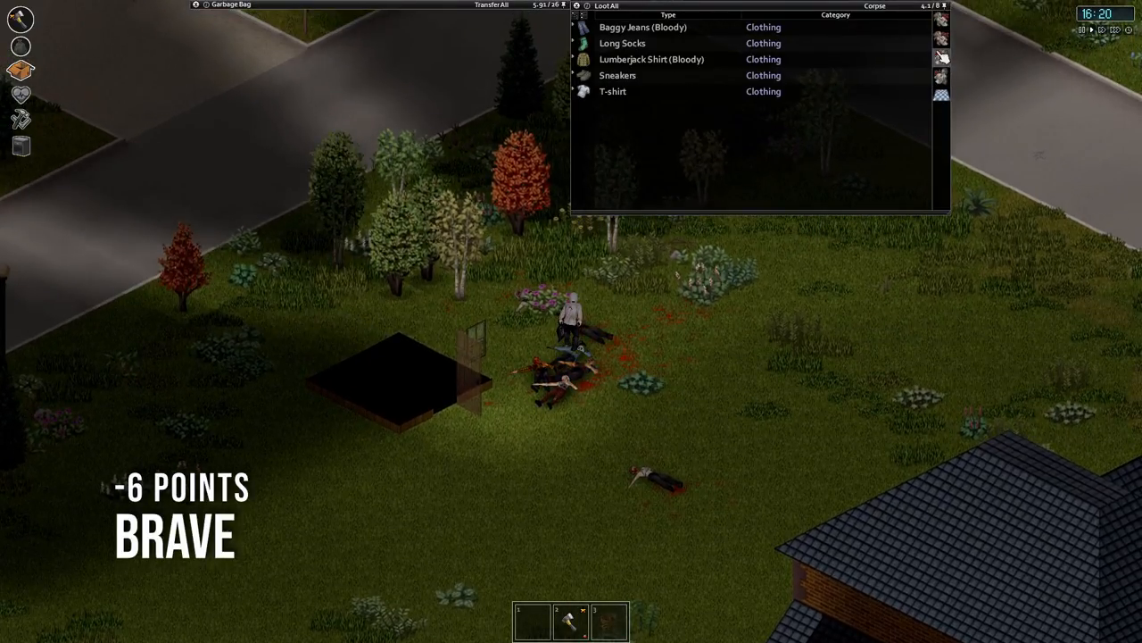
mouse_move(622, 43)
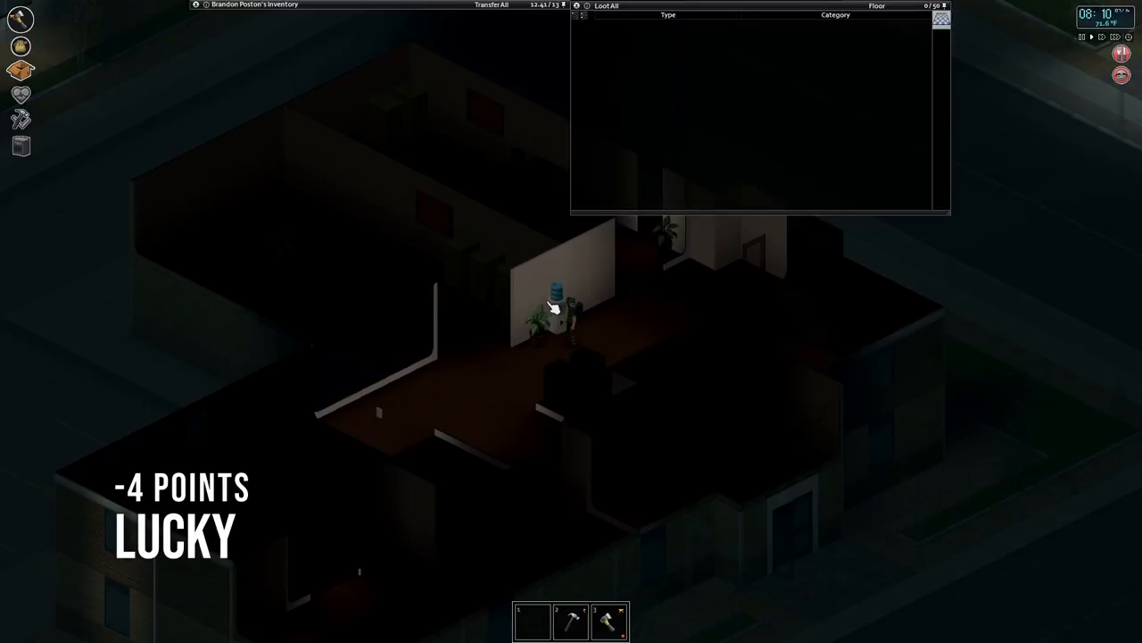
right_click(553, 307)
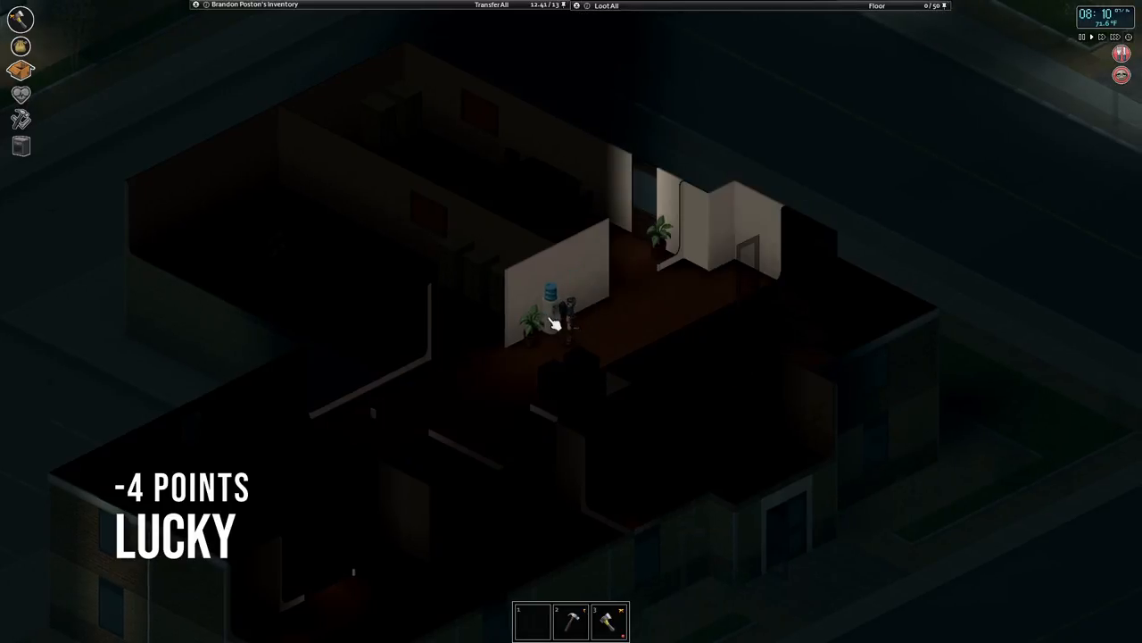
right_click(553, 325)
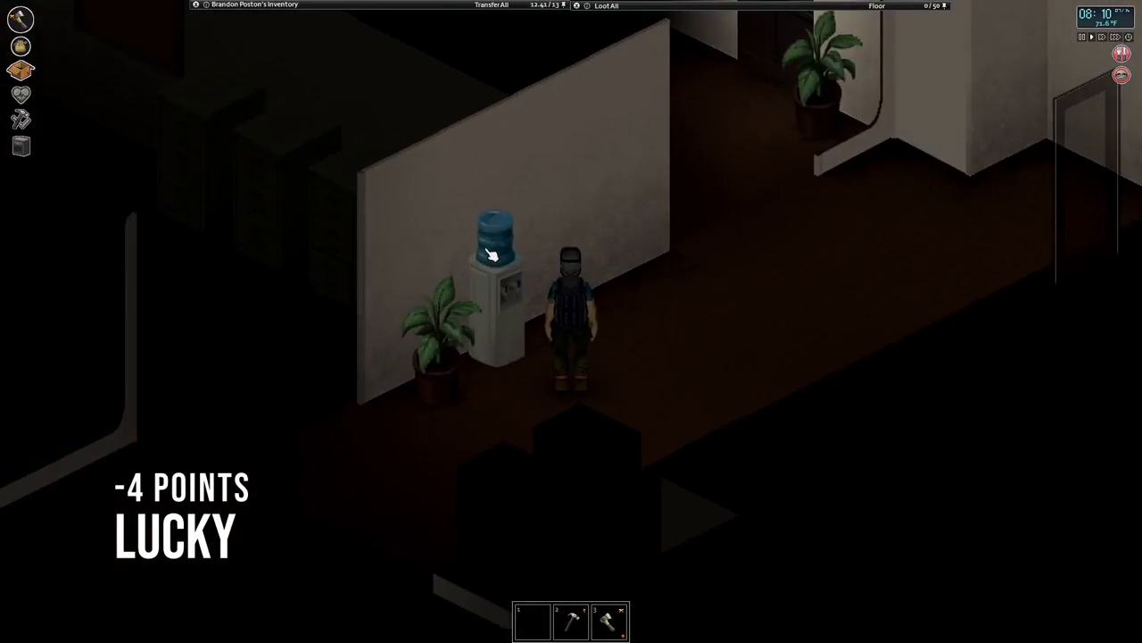
right_click(489, 257)
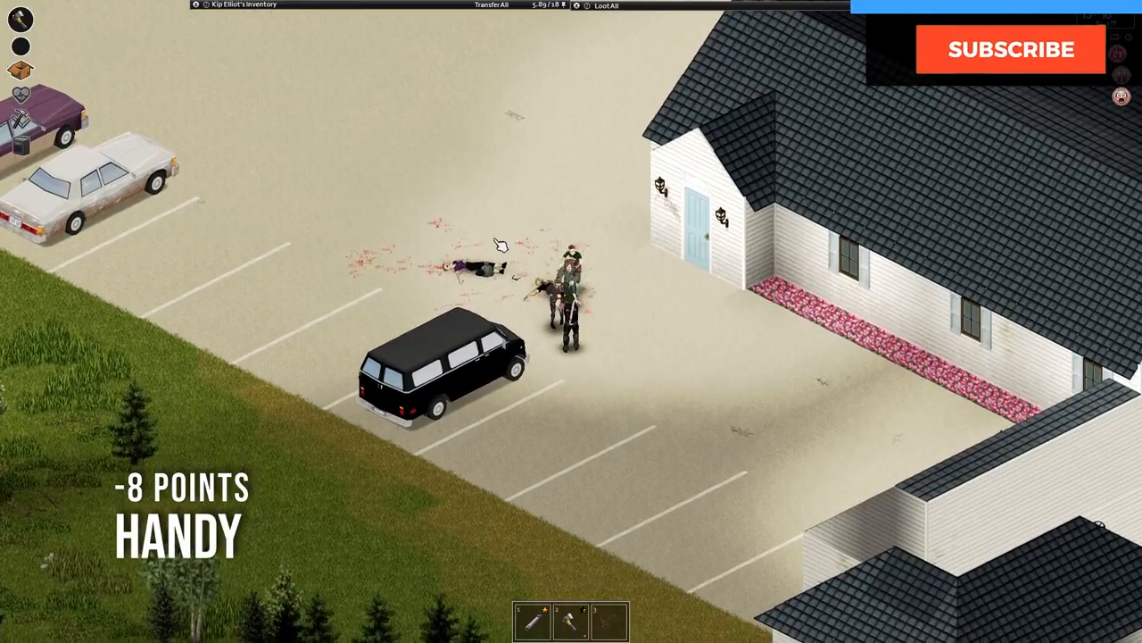
- Loot the parking-lot zombies and wear the Bucket Hat (Bloody)
left_click(1010, 50)
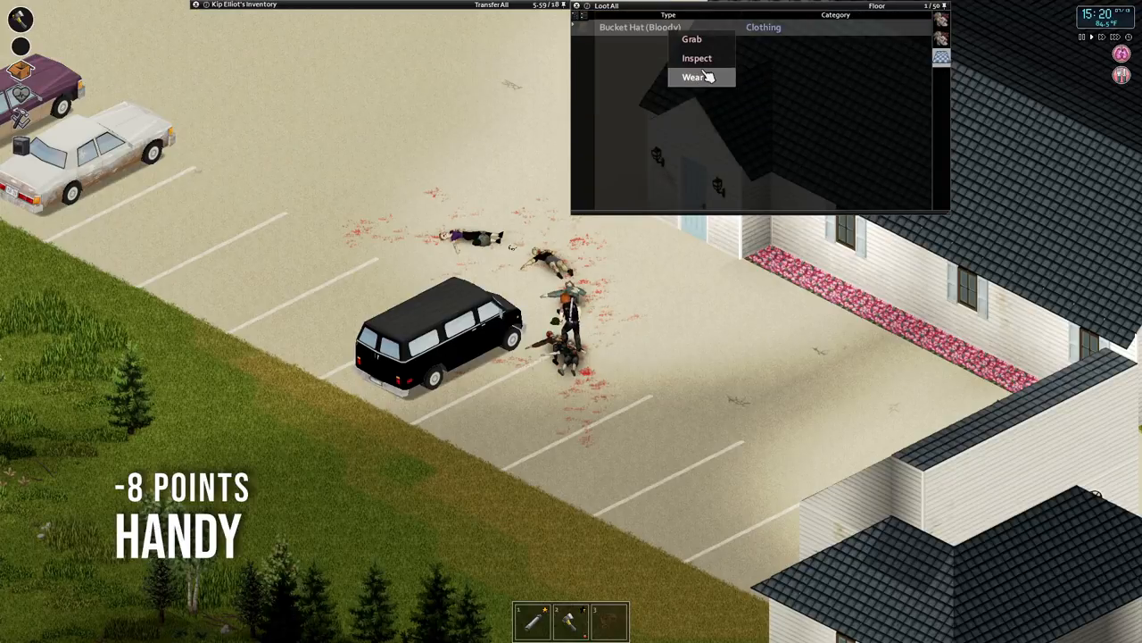
left_click(695, 76)
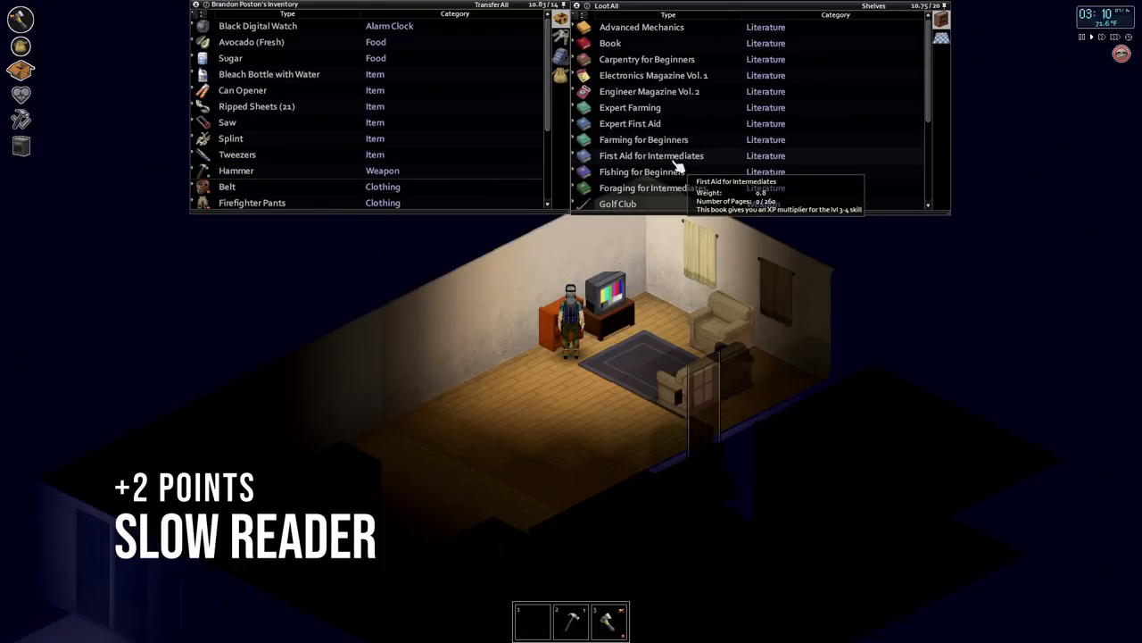
mouse_move(643, 140)
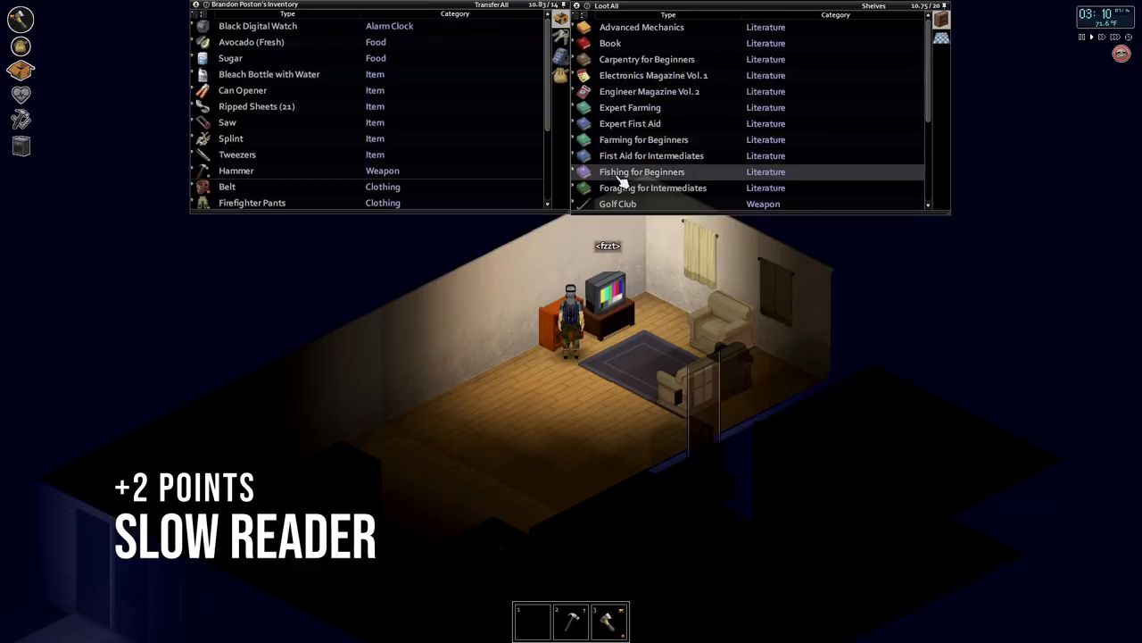
- Start reading Fishing for Beginners from the shelf's book list
right_click(642, 171)
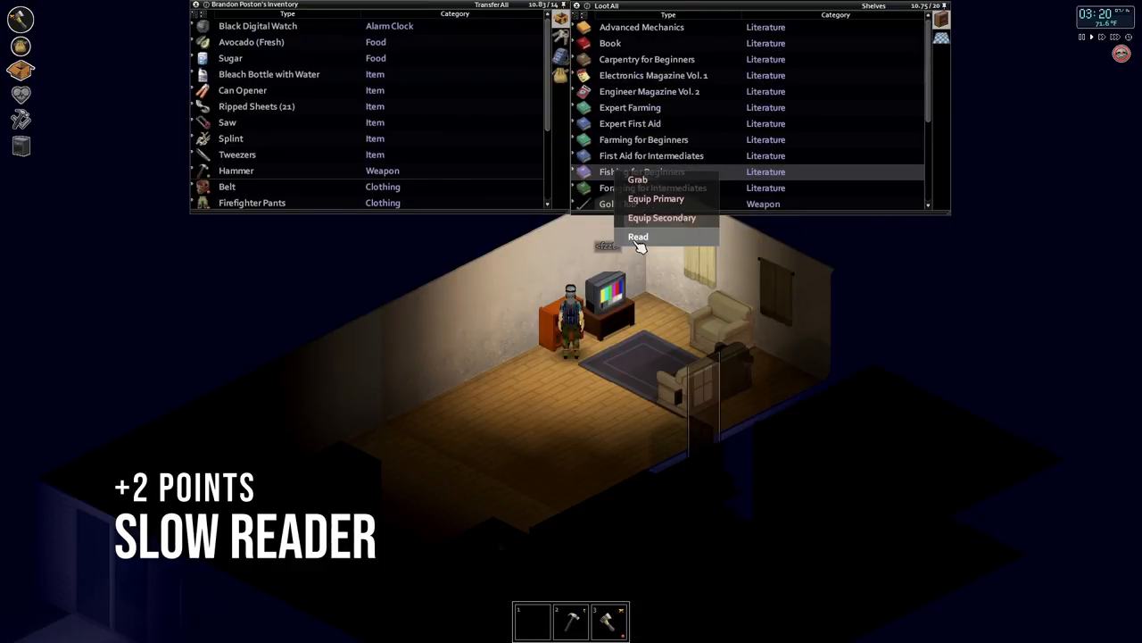
left_click(639, 236)
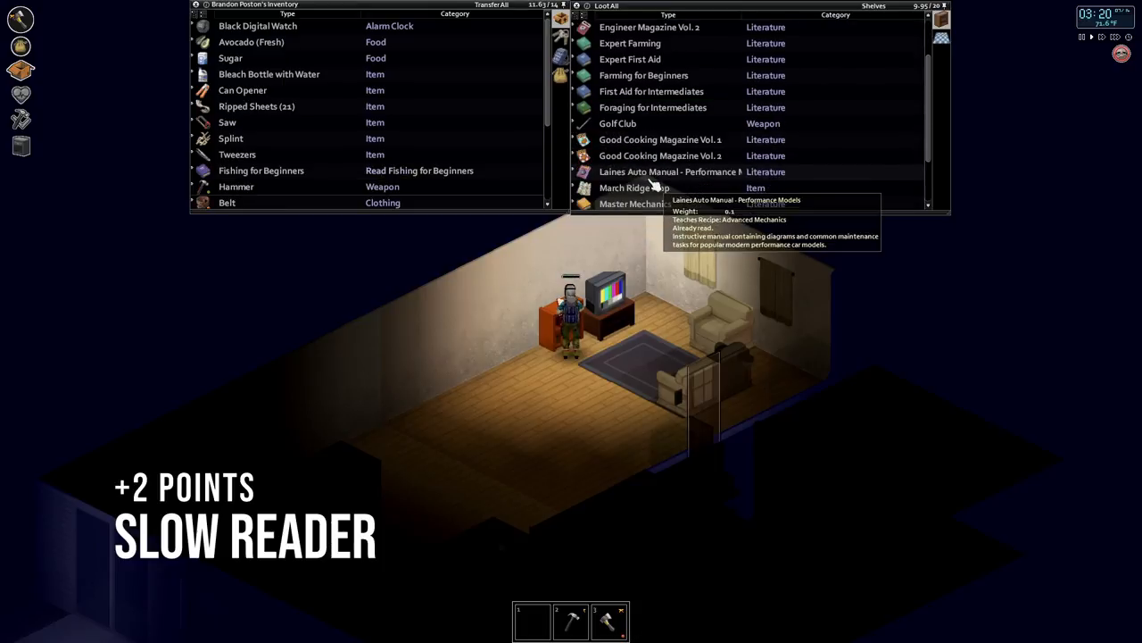
scroll("down", 3)
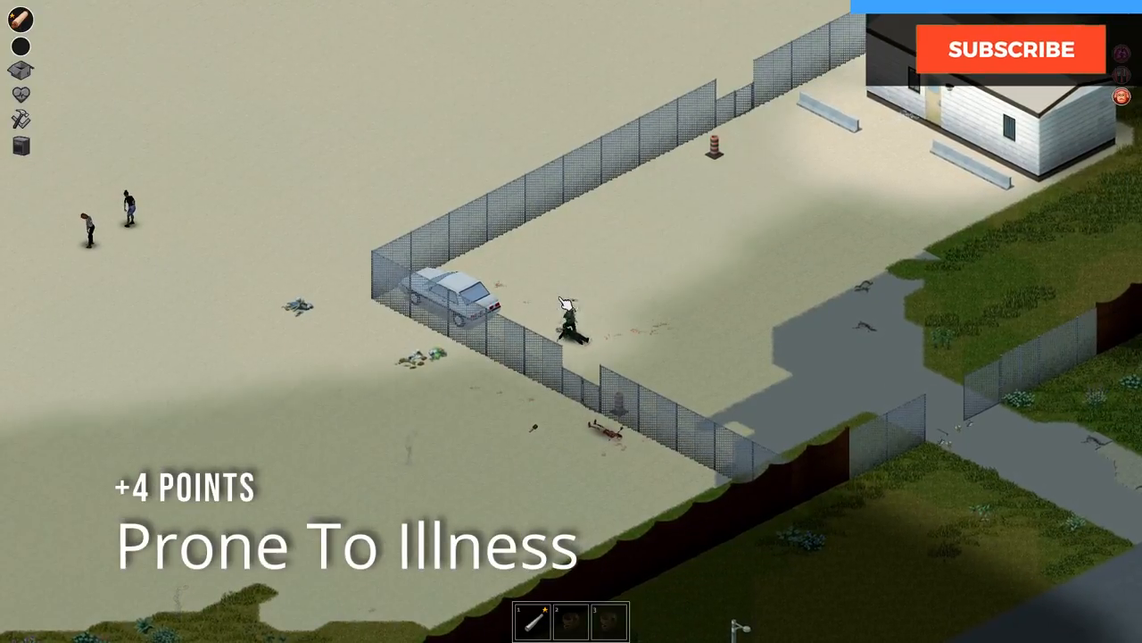
left_click(1011, 50)
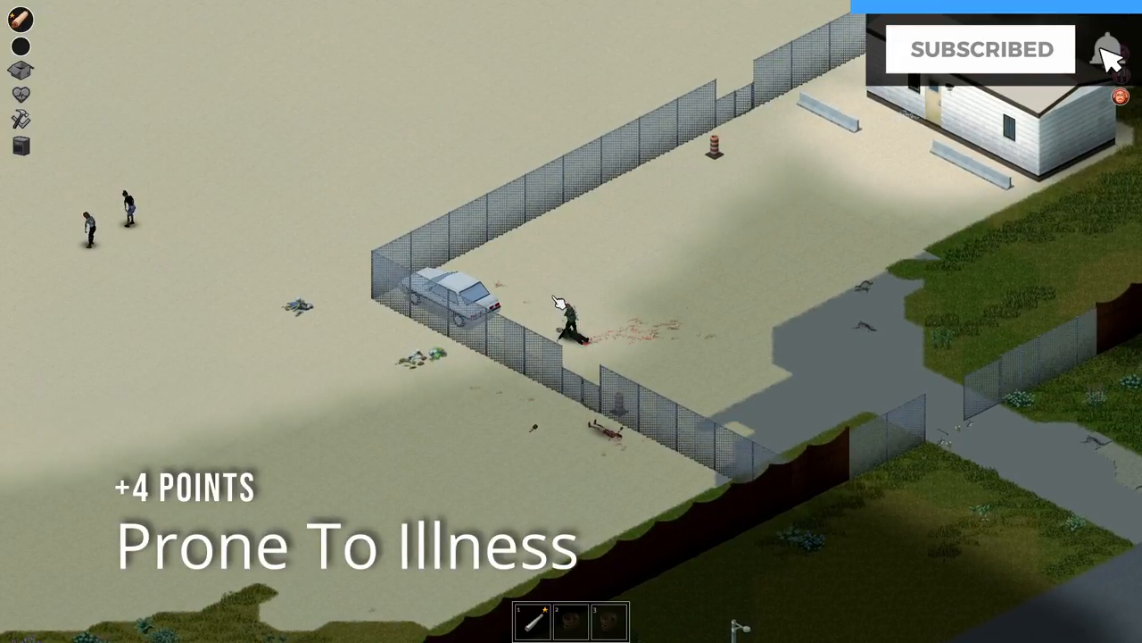